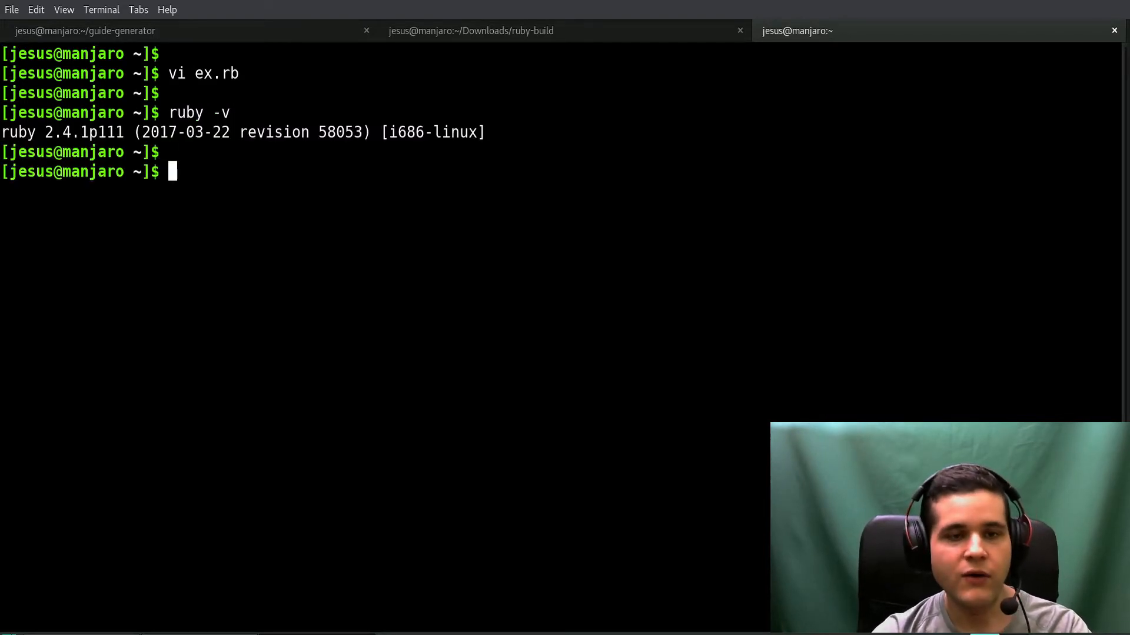
# - Run ex.rb under Ruby 2.4.1, showing baz's unhandled exception and backtrace
pyautogui.doubleClick(65, 132)
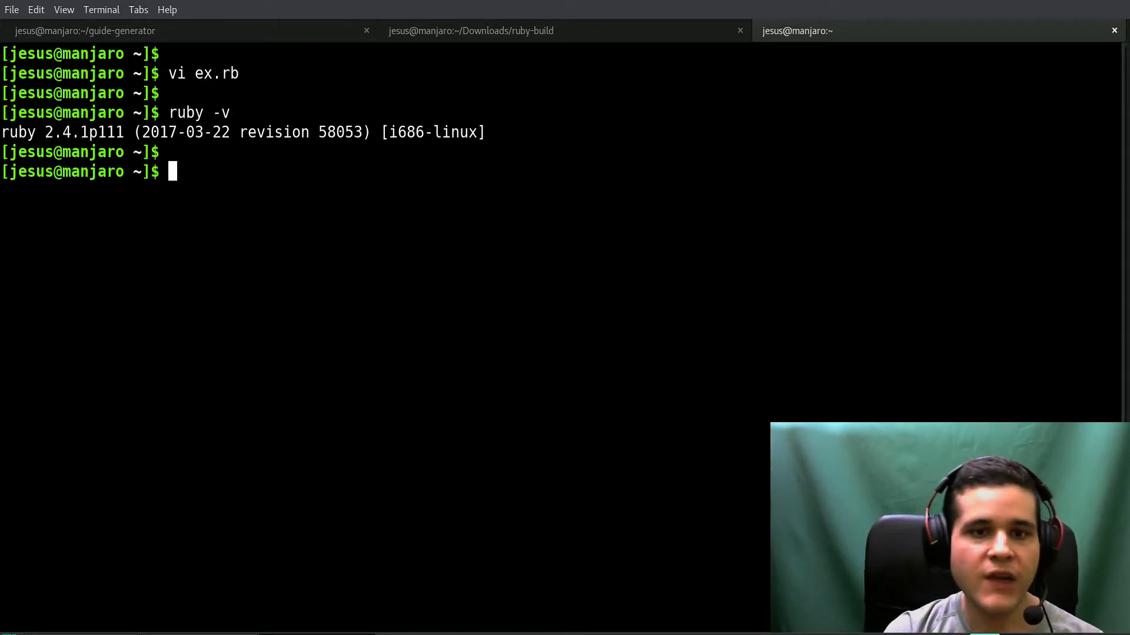
pyautogui.write('ruby ex.rb')
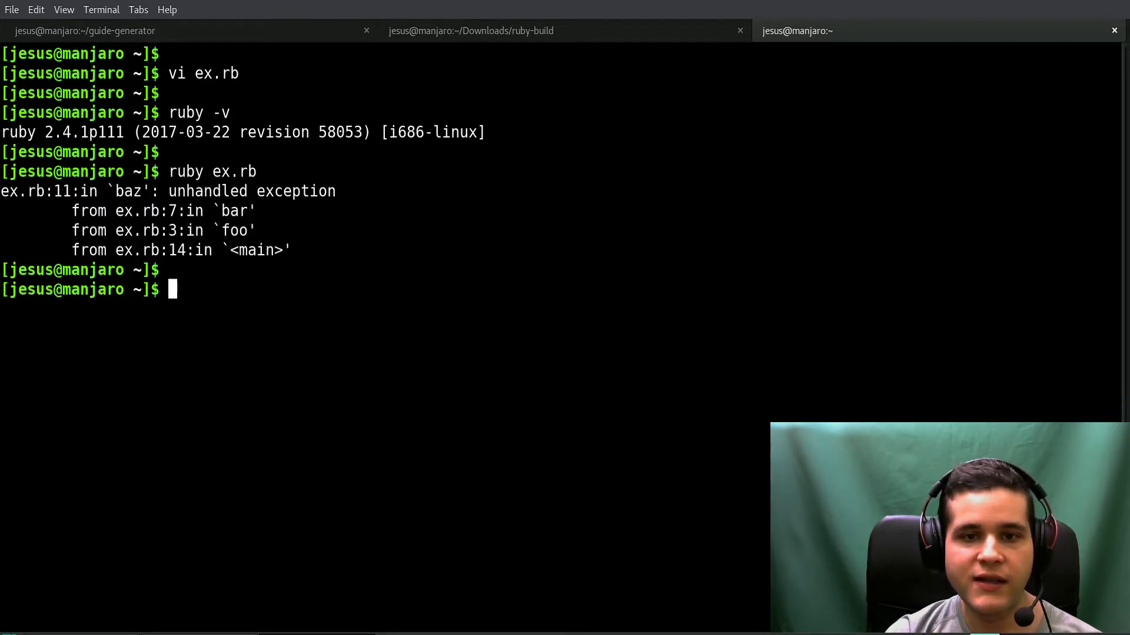
# - List installed rubies with chruby and switch the shell to ruby-2.5.0-dev
pyautogui.moveTo(195, 191); pyautogui.dragTo(335, 191)
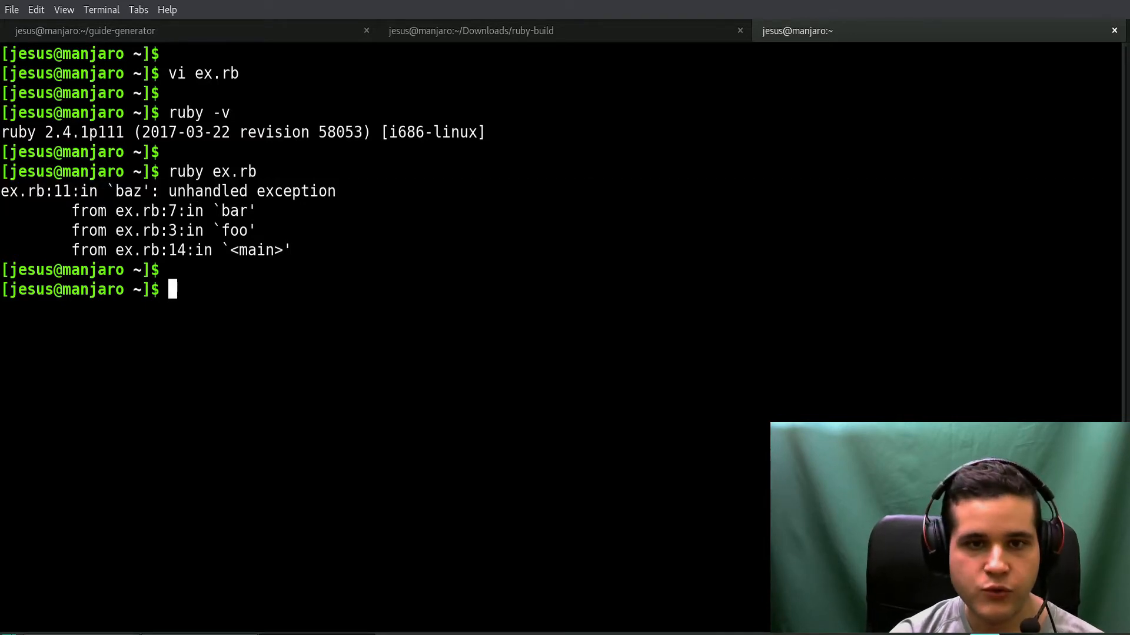
pyautogui.write('chruby')
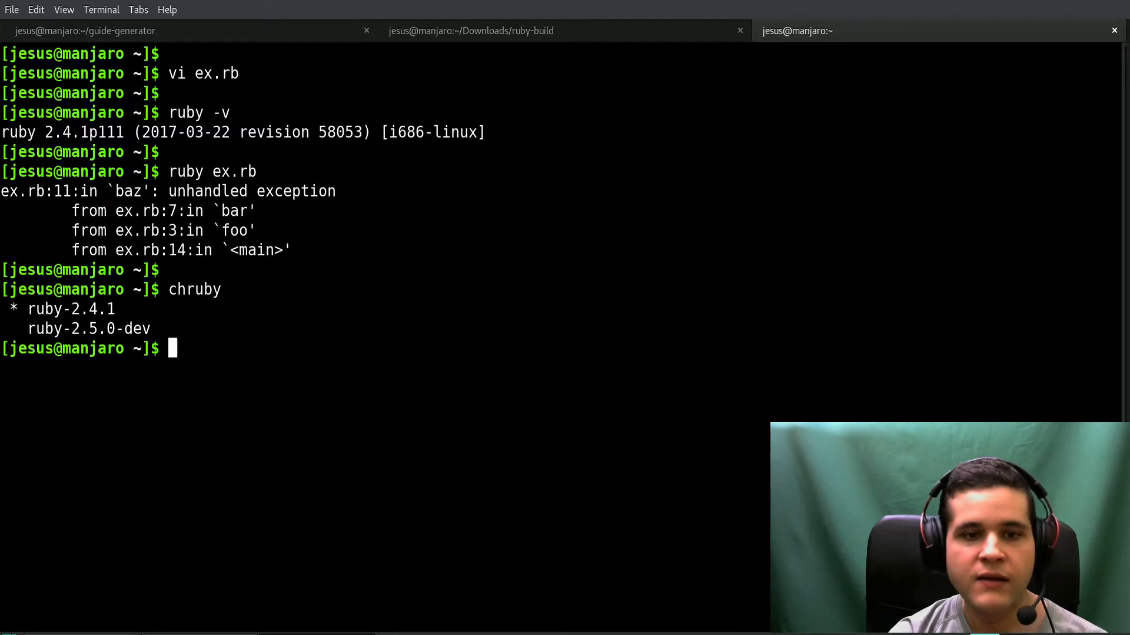
pyautogui.write('chruby ruby-2.5.0-dev')
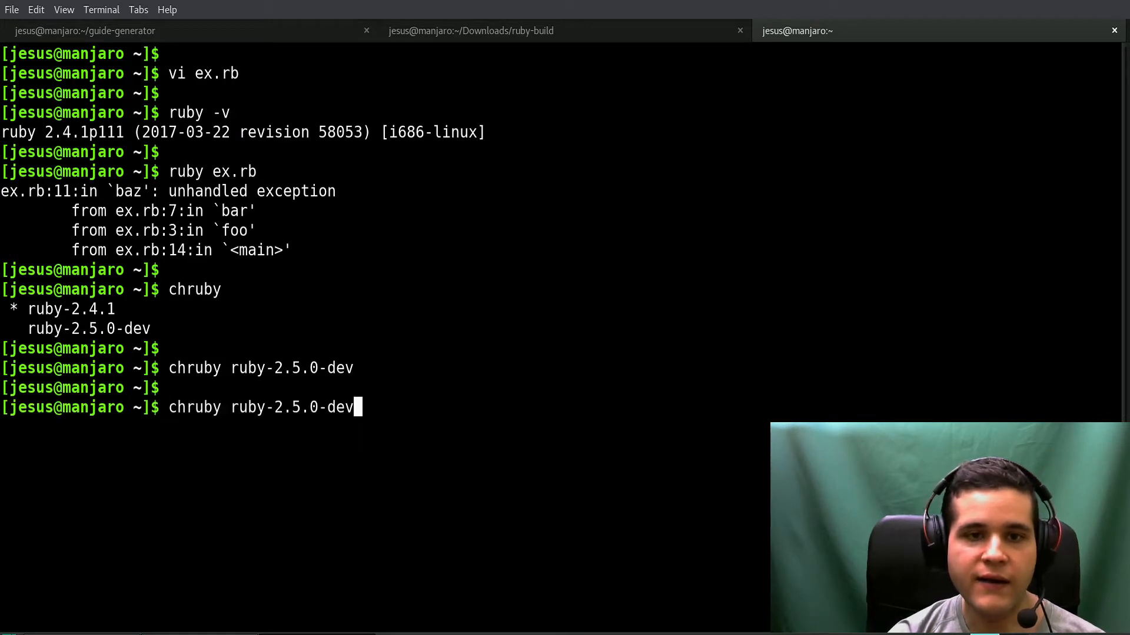
# - Rerun ex.rb under Ruby 2.5.0-dev to see the numbered reversed traceback
pyautogui.write('ruby ex.rb')
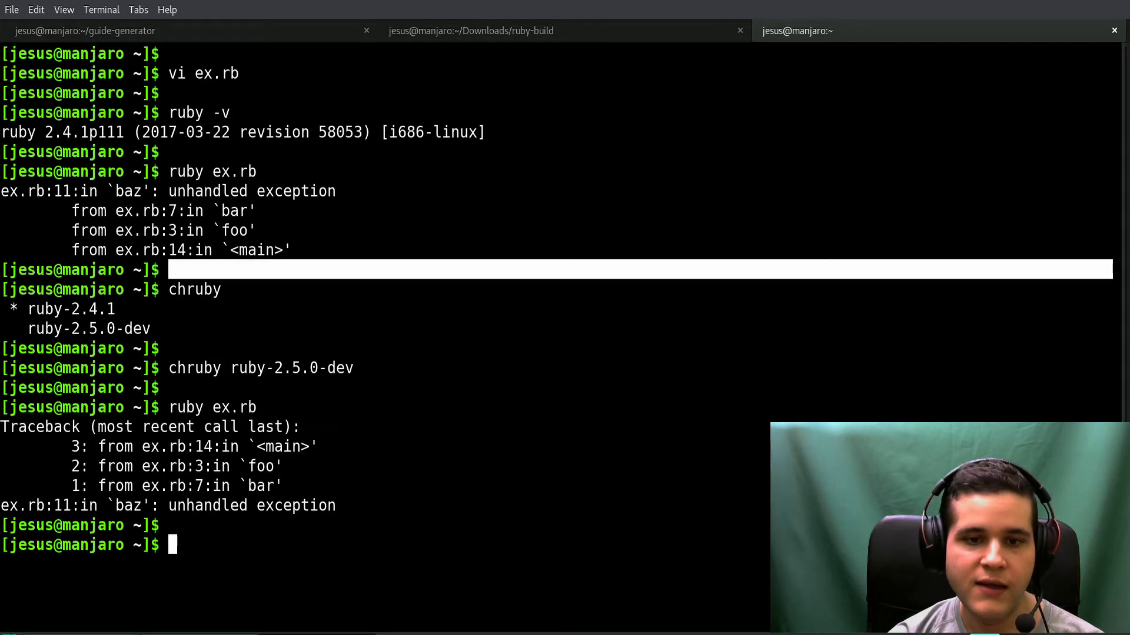
pyautogui.doubleClick(260, 485)
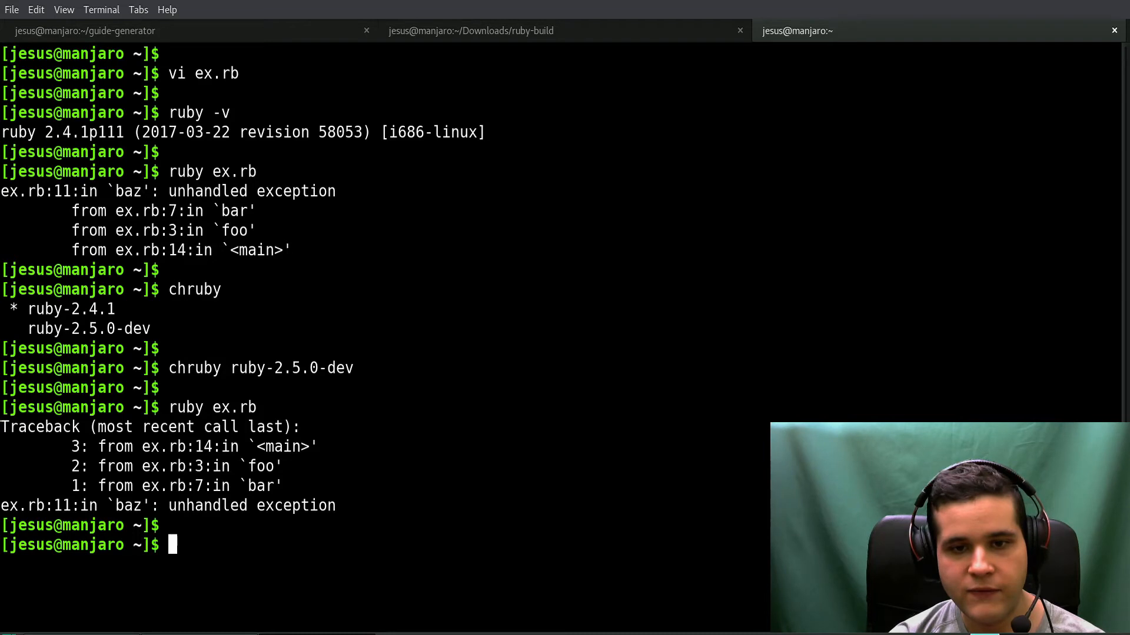
pyautogui.doubleClick(291, 367)
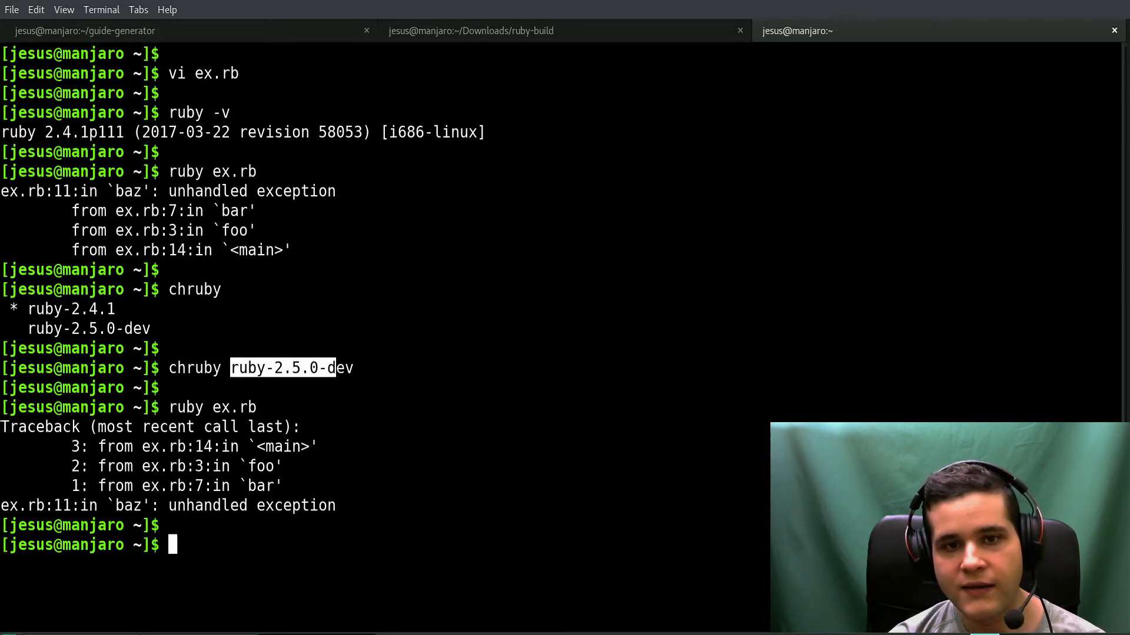